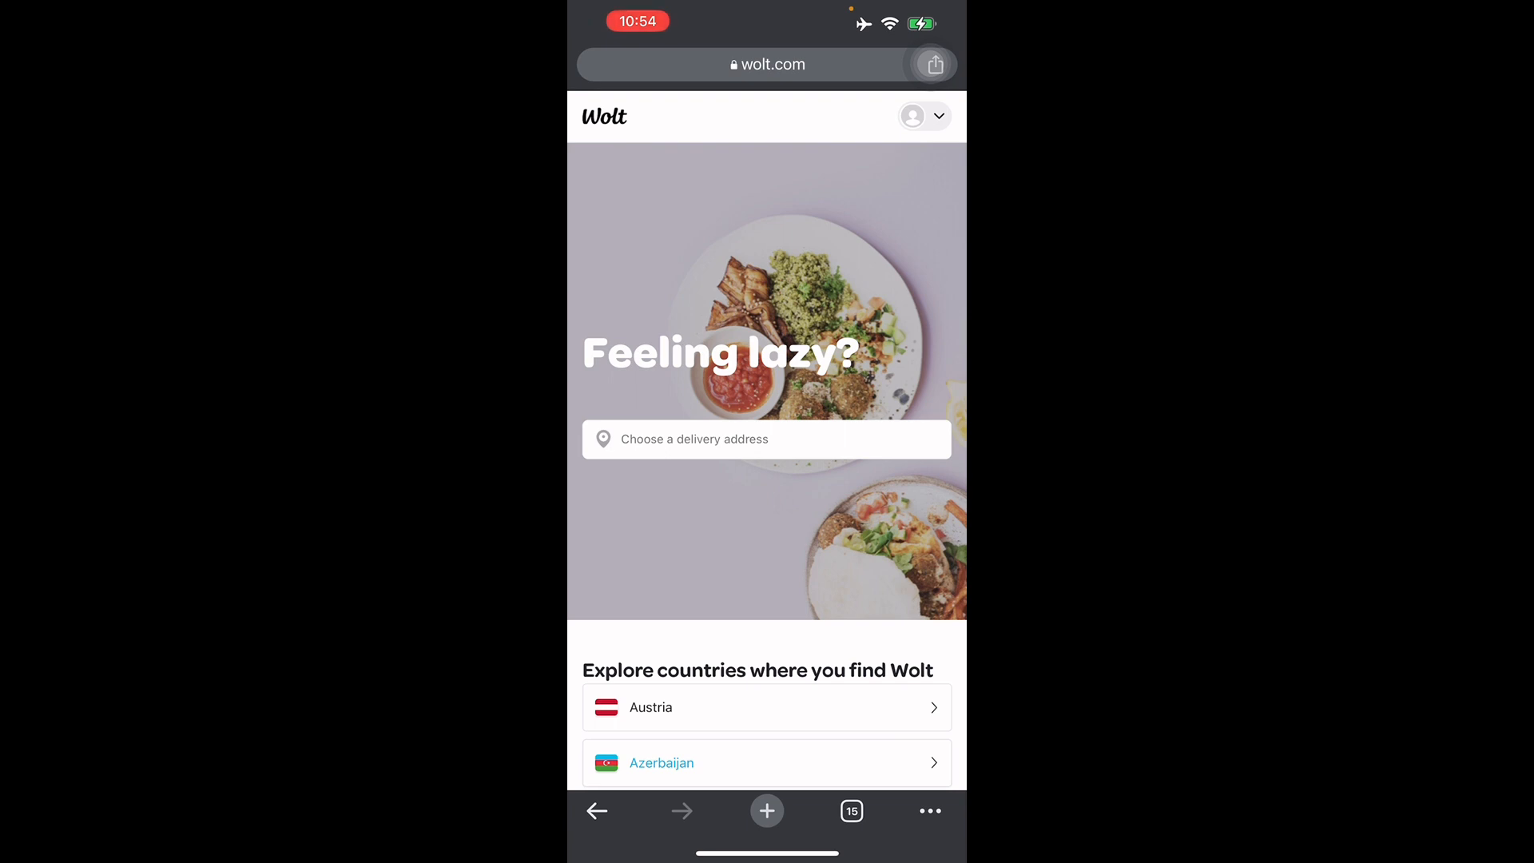
pyautogui.scroll(-3)
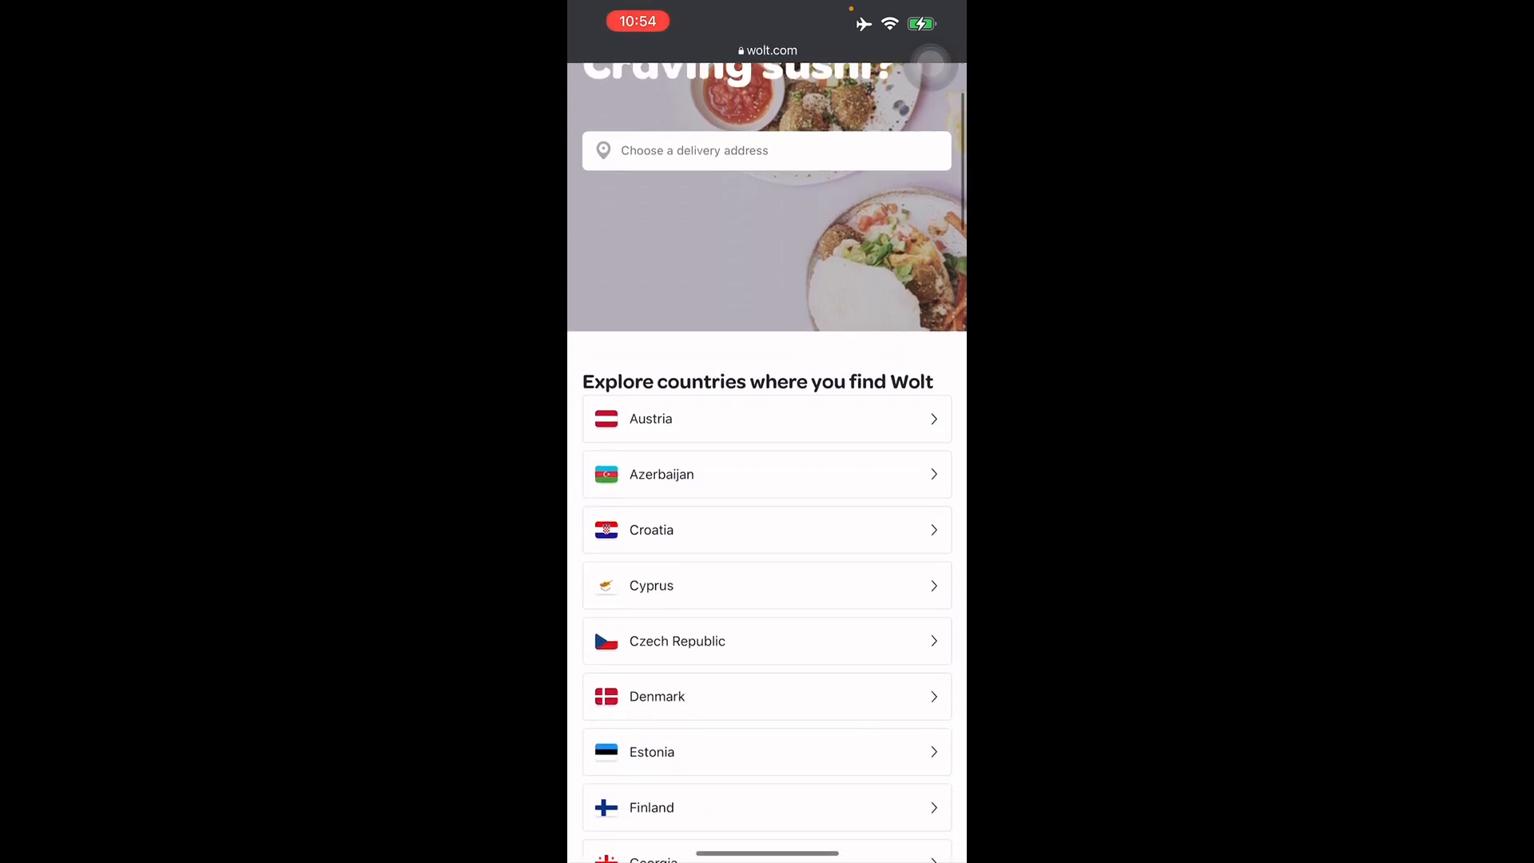
pyautogui.scroll(-3)
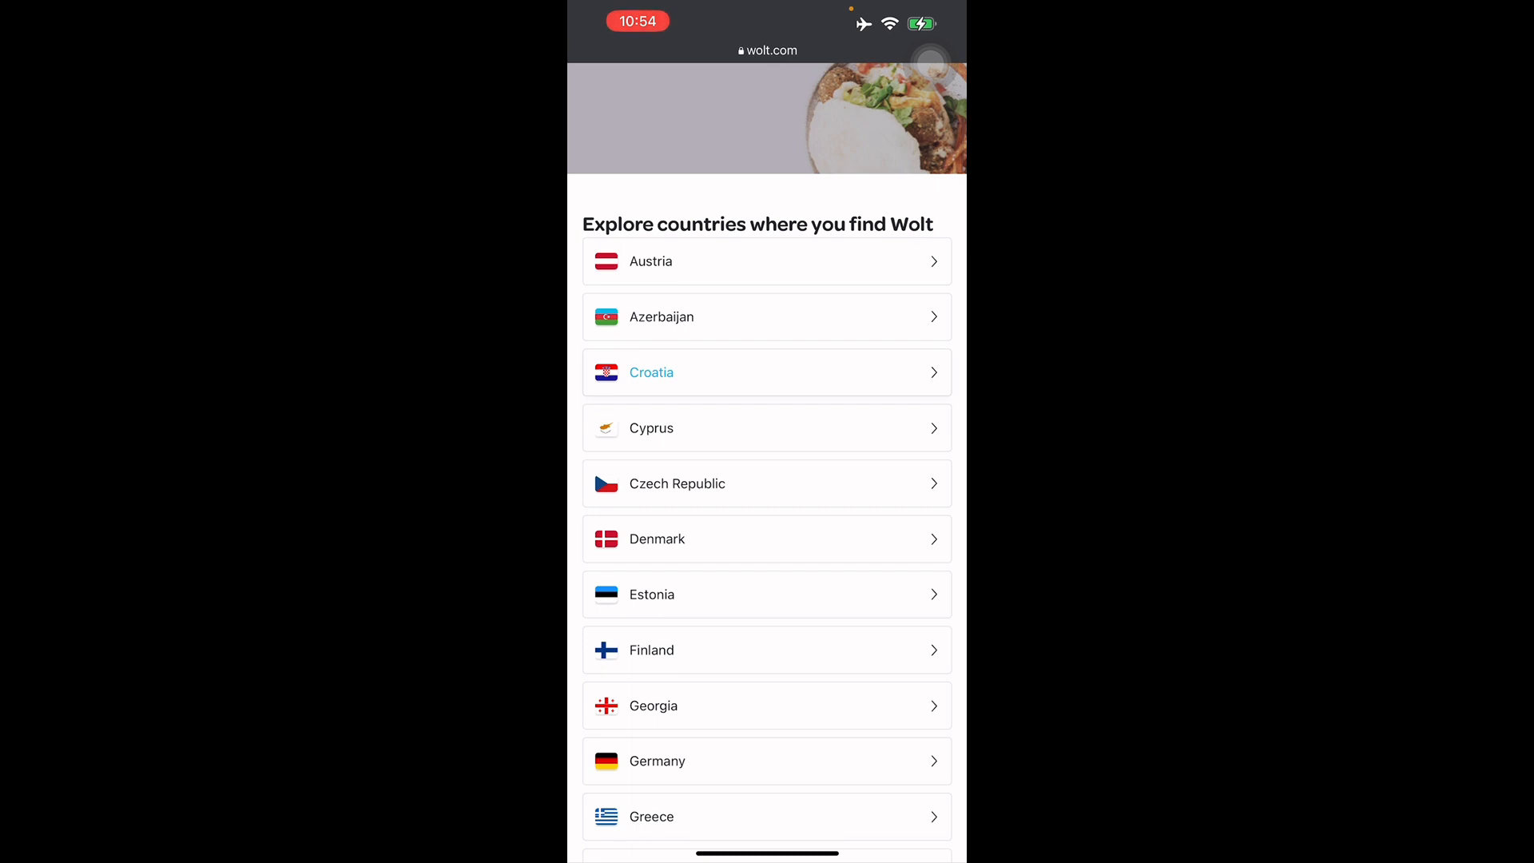
pyautogui.scroll(-3)
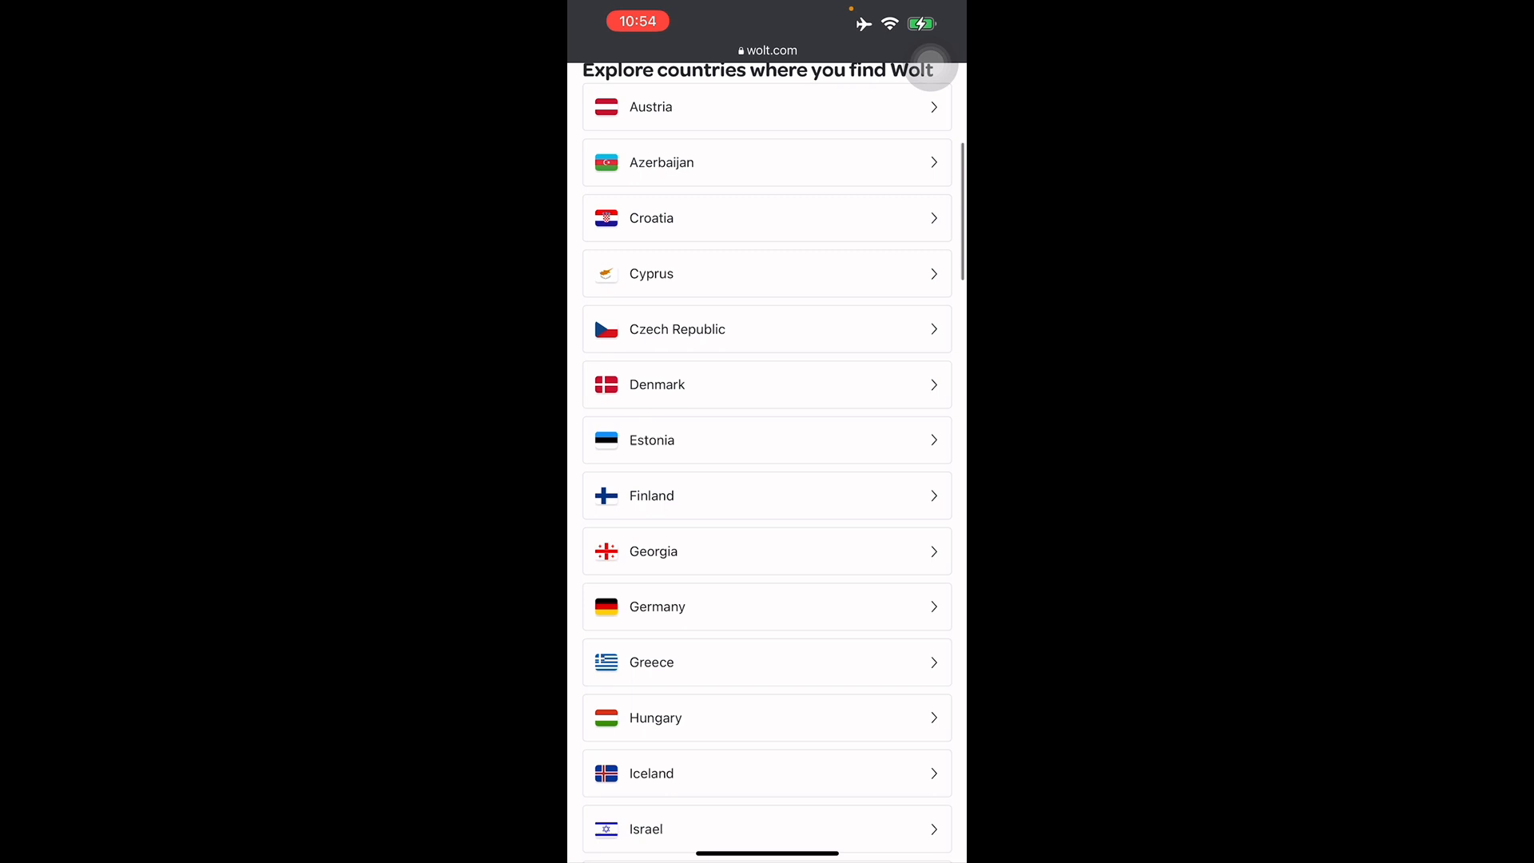
pyautogui.scroll(-3)
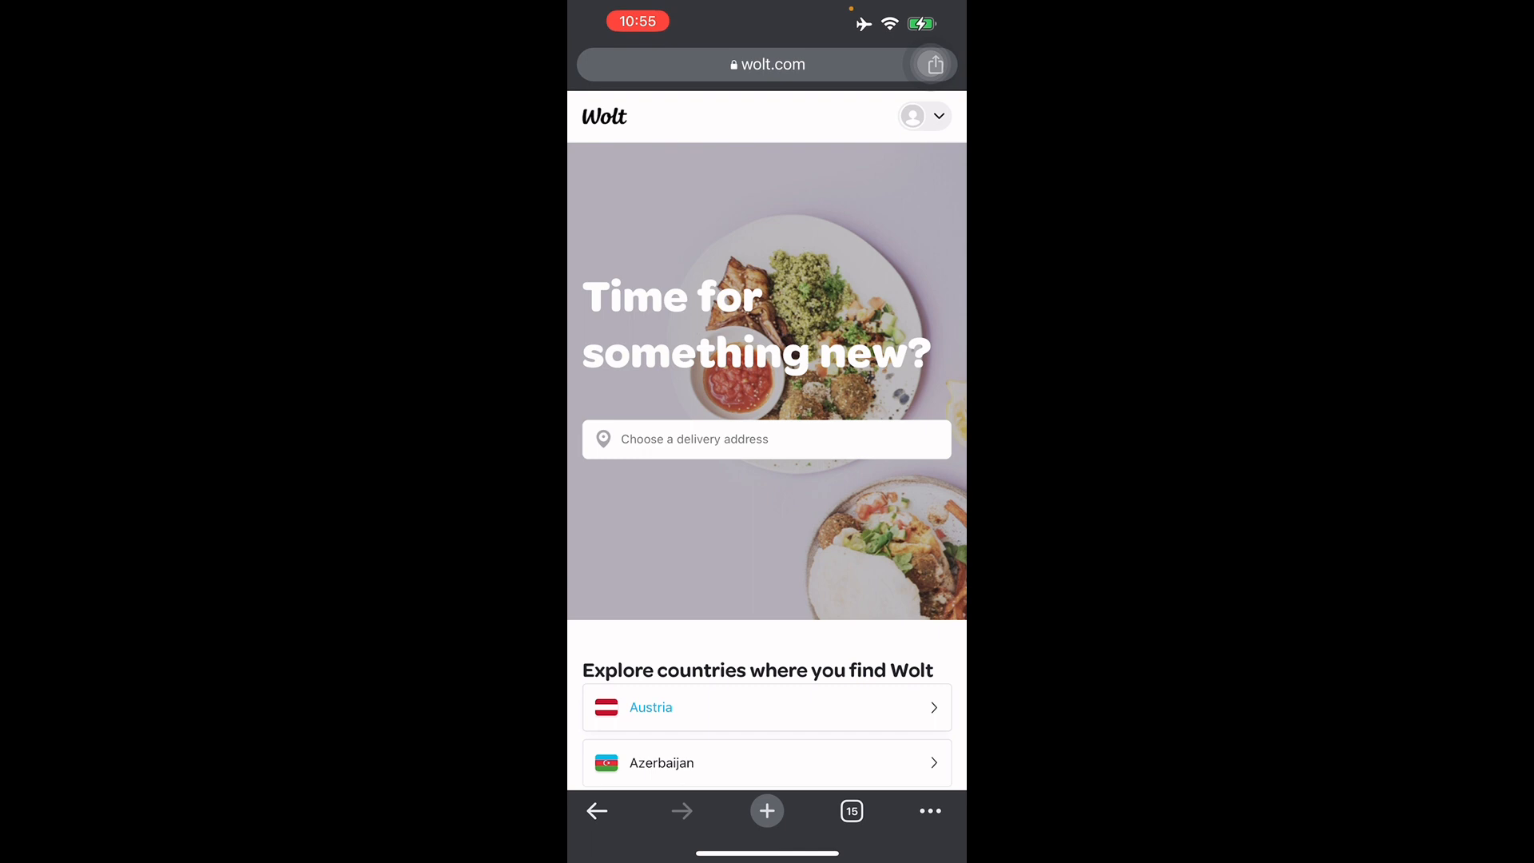
pyautogui.scroll(-3)
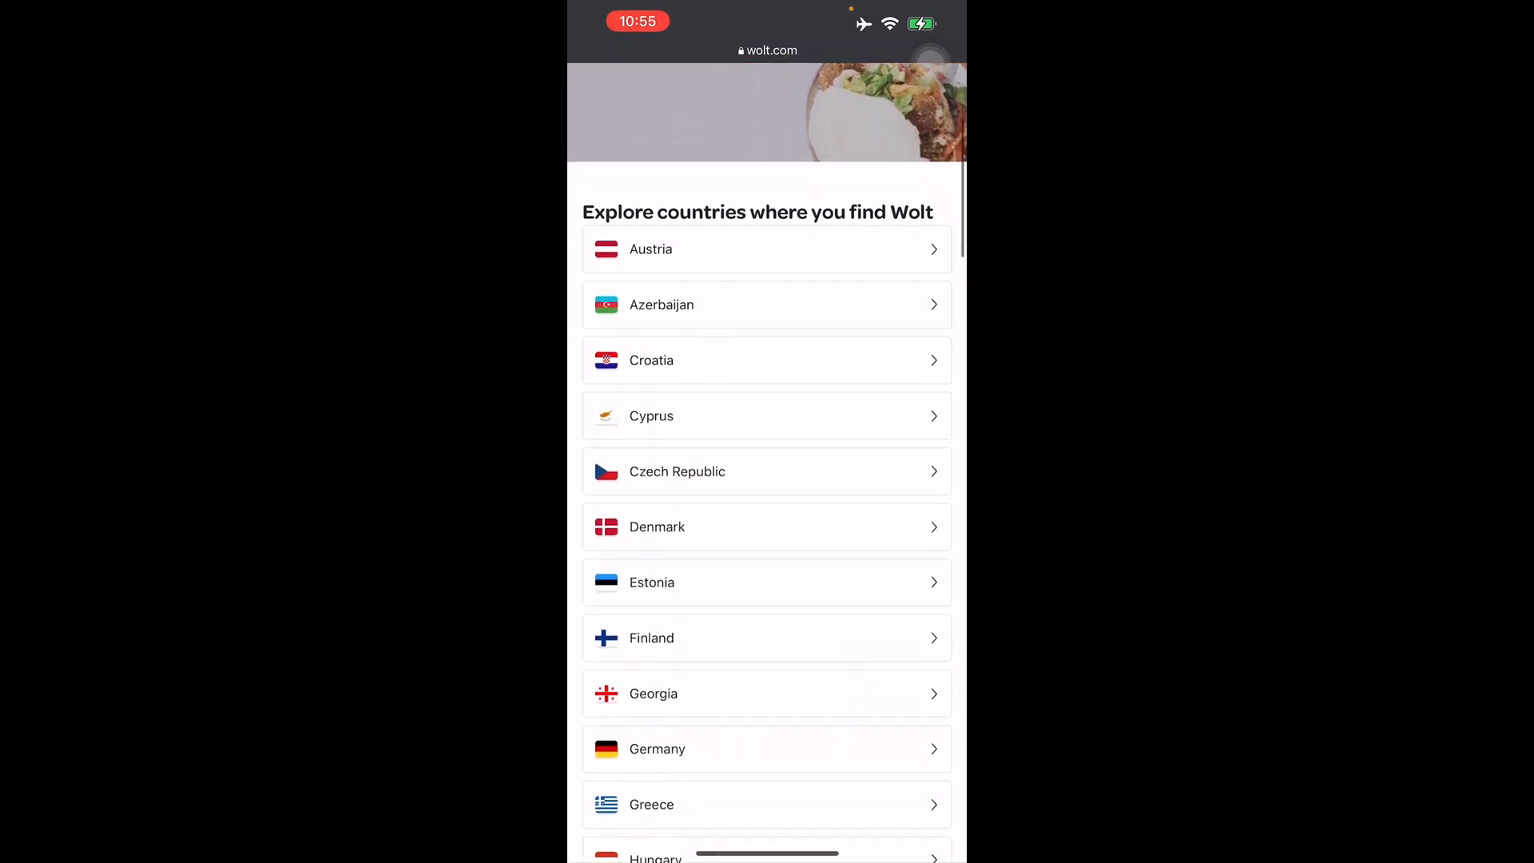
pyautogui.scroll(-3)
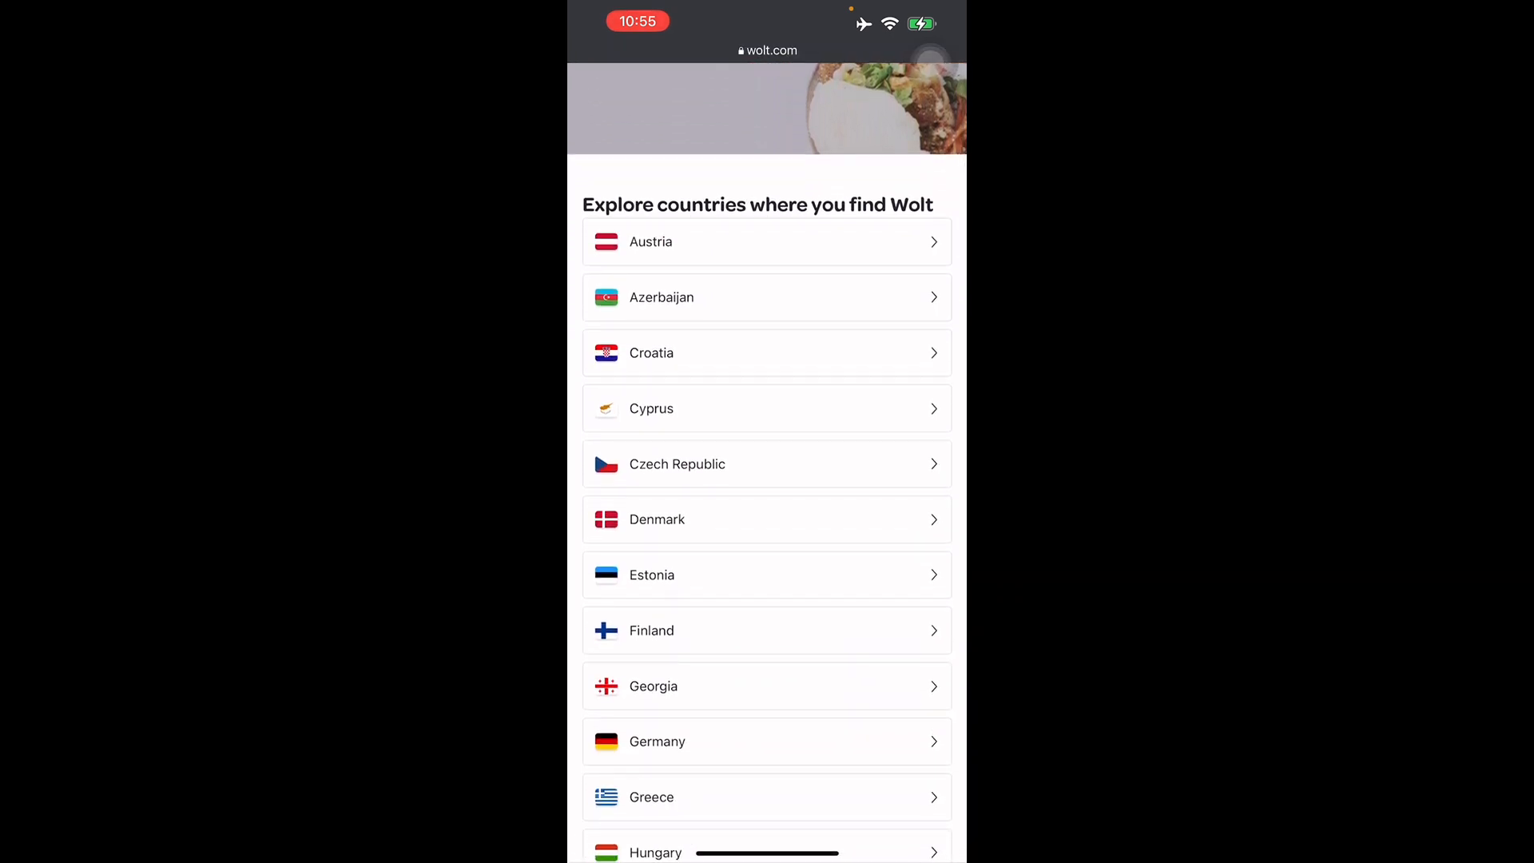